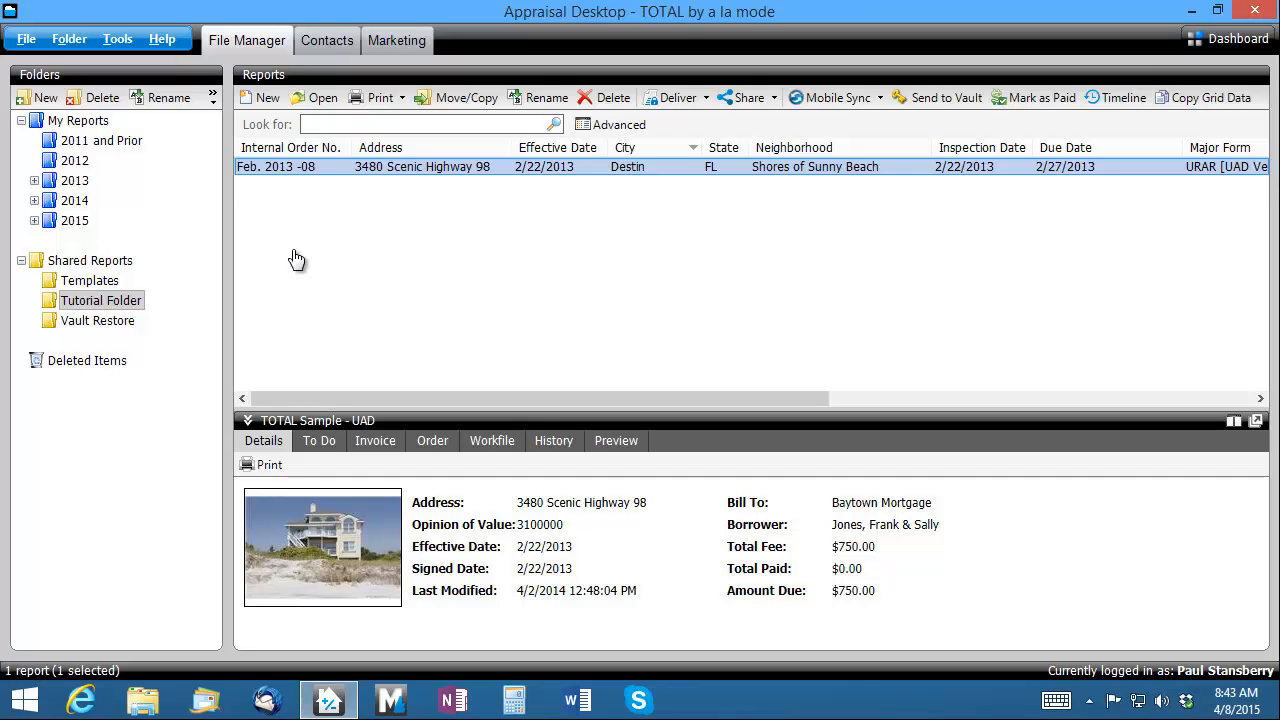
pyautogui.moveTo(118, 39)
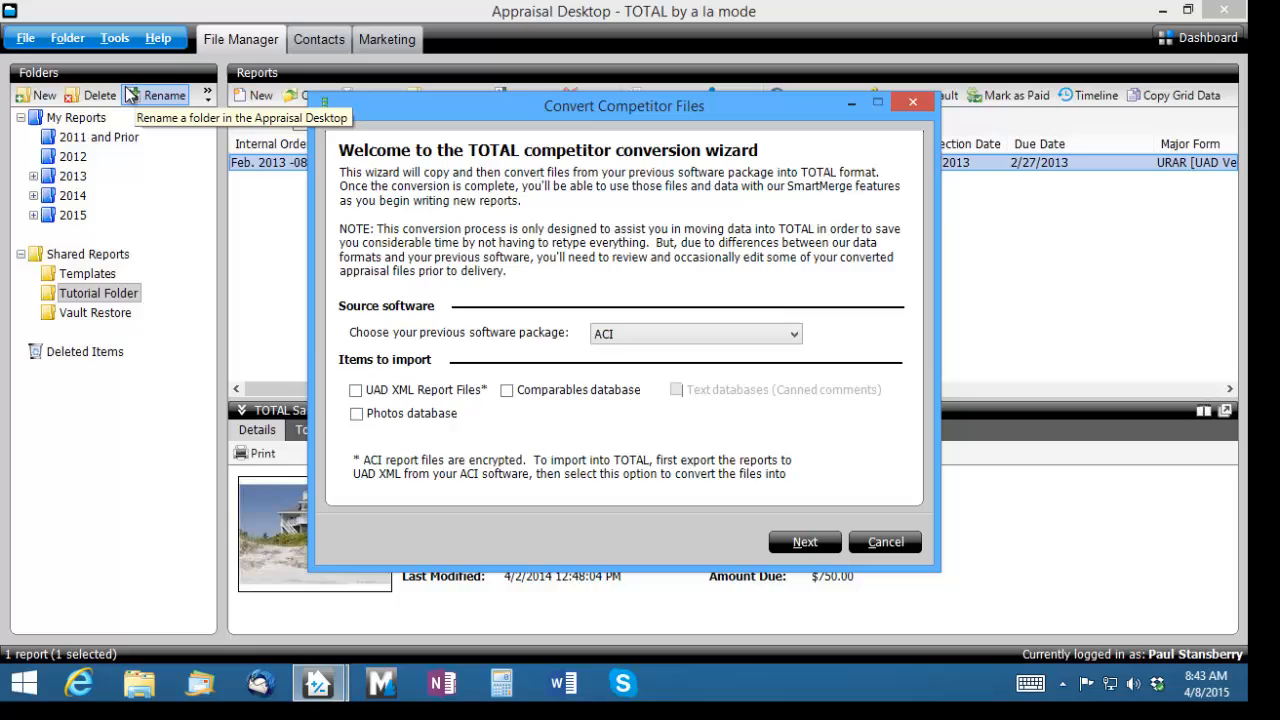
pyautogui.moveTo(147, 120)
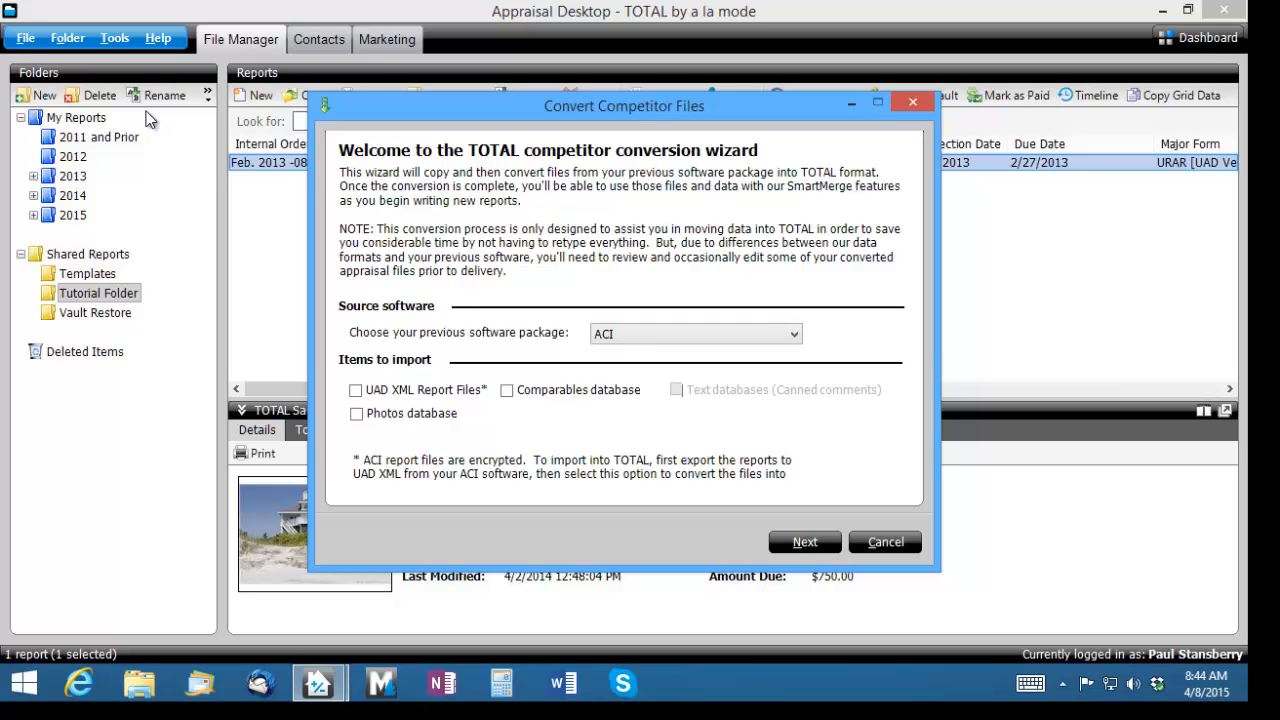
pyautogui.moveTo(307, 278)
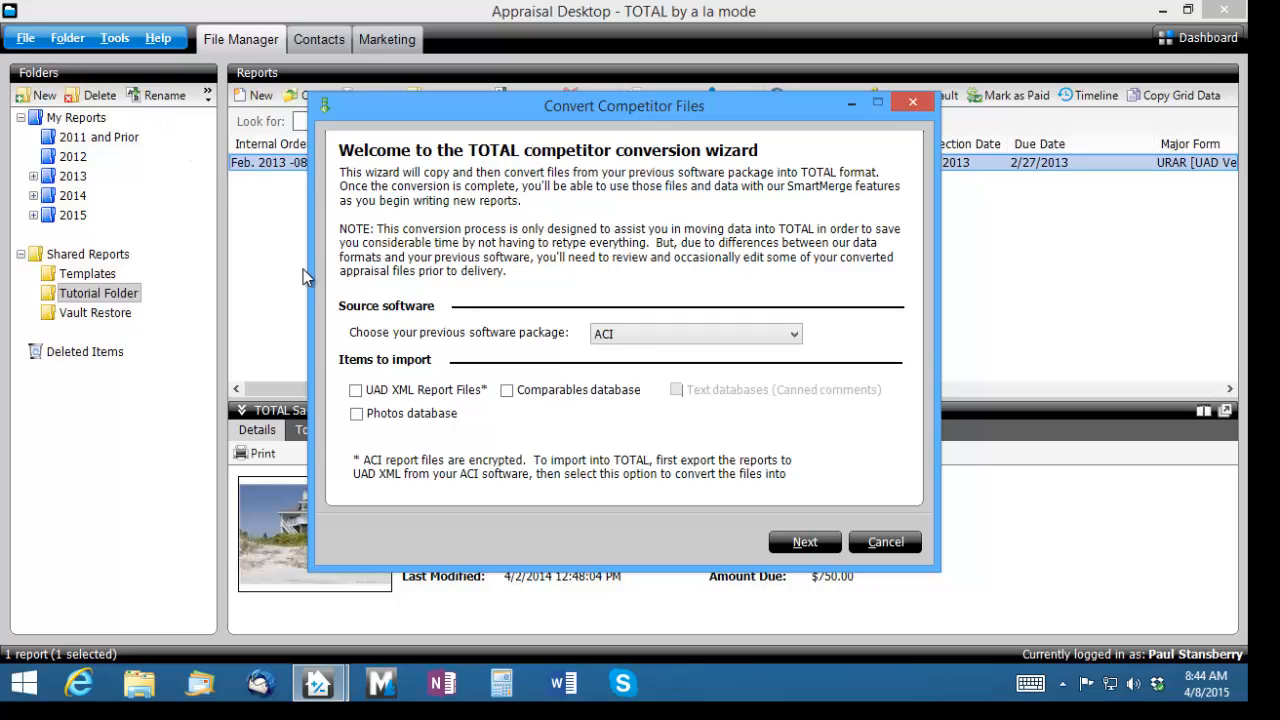
# Select UAD XML Report Files as the import type and continue
pyautogui.click(355, 390)
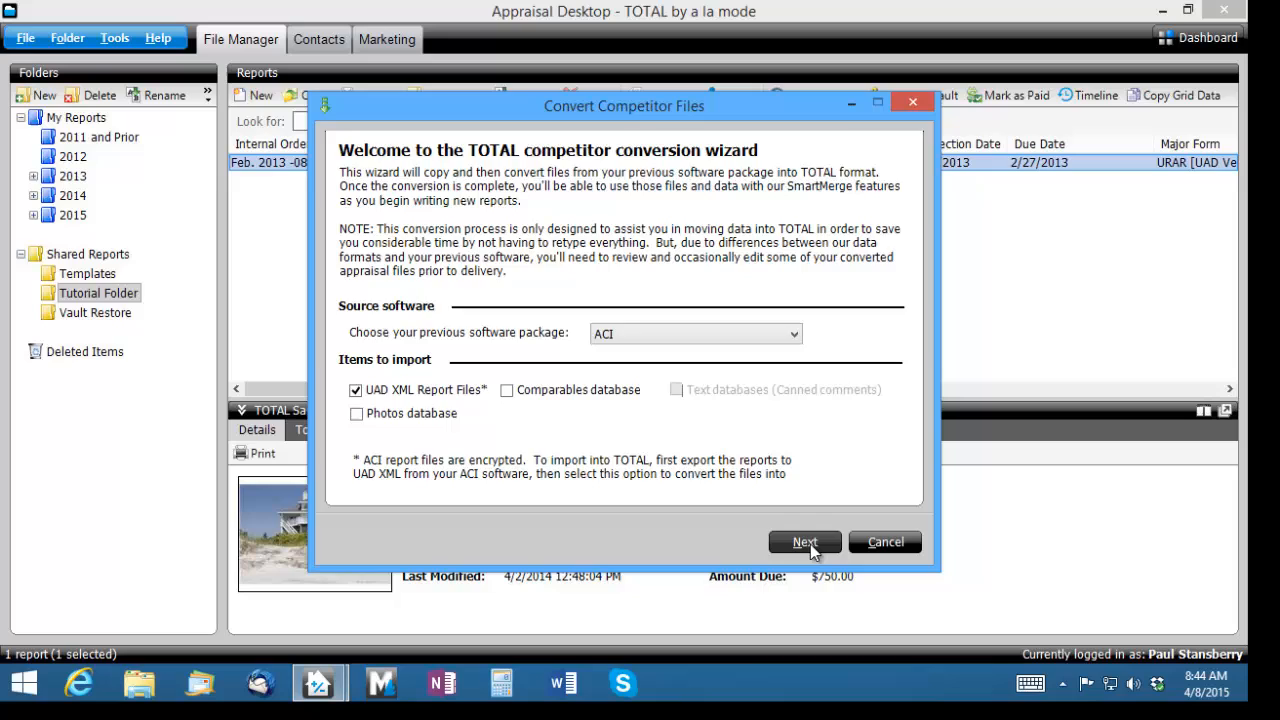
pyautogui.click(805, 541)
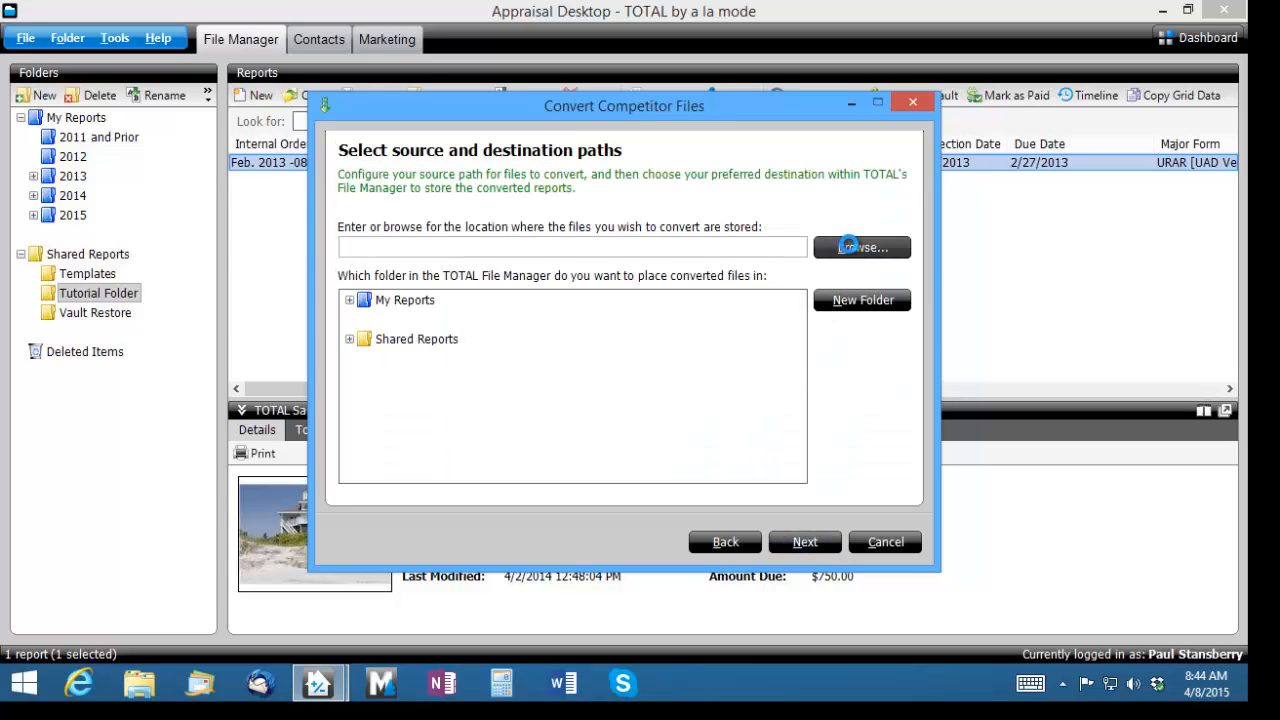
# Set the desktop UAD XML folder as source and start a new folder under Shared Reports
pyautogui.click(404, 300)
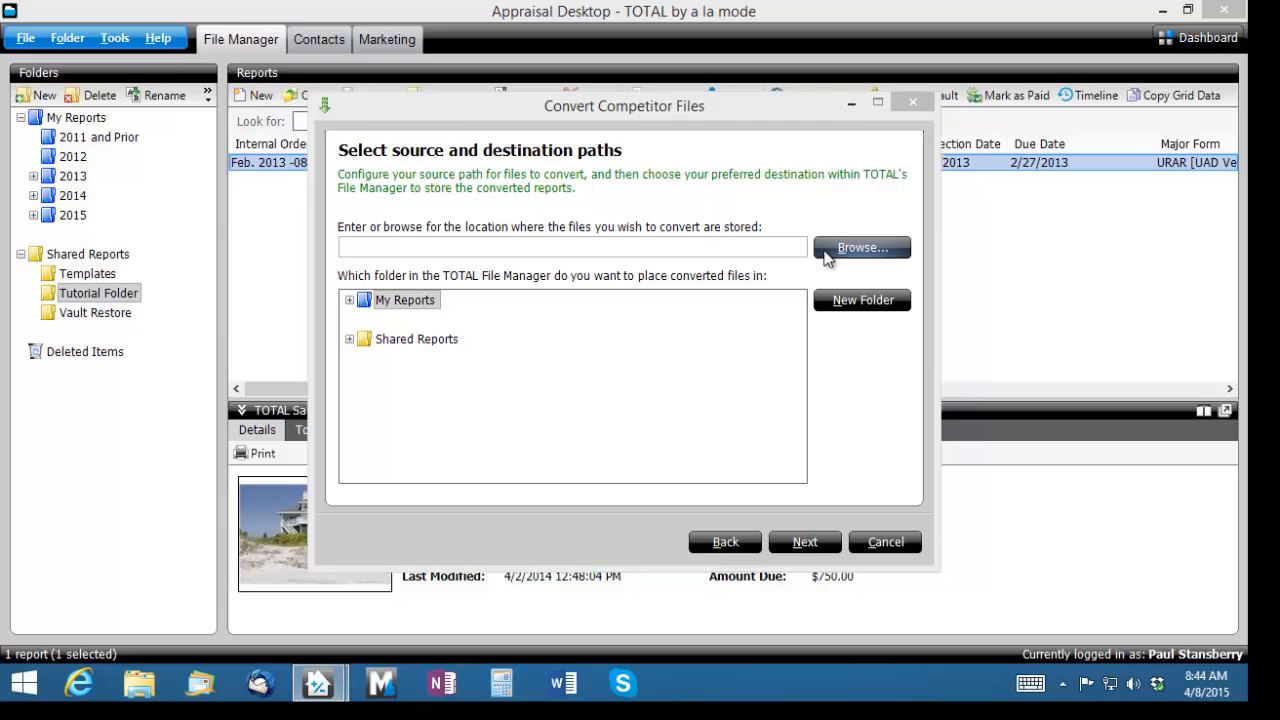
pyautogui.click(861, 247)
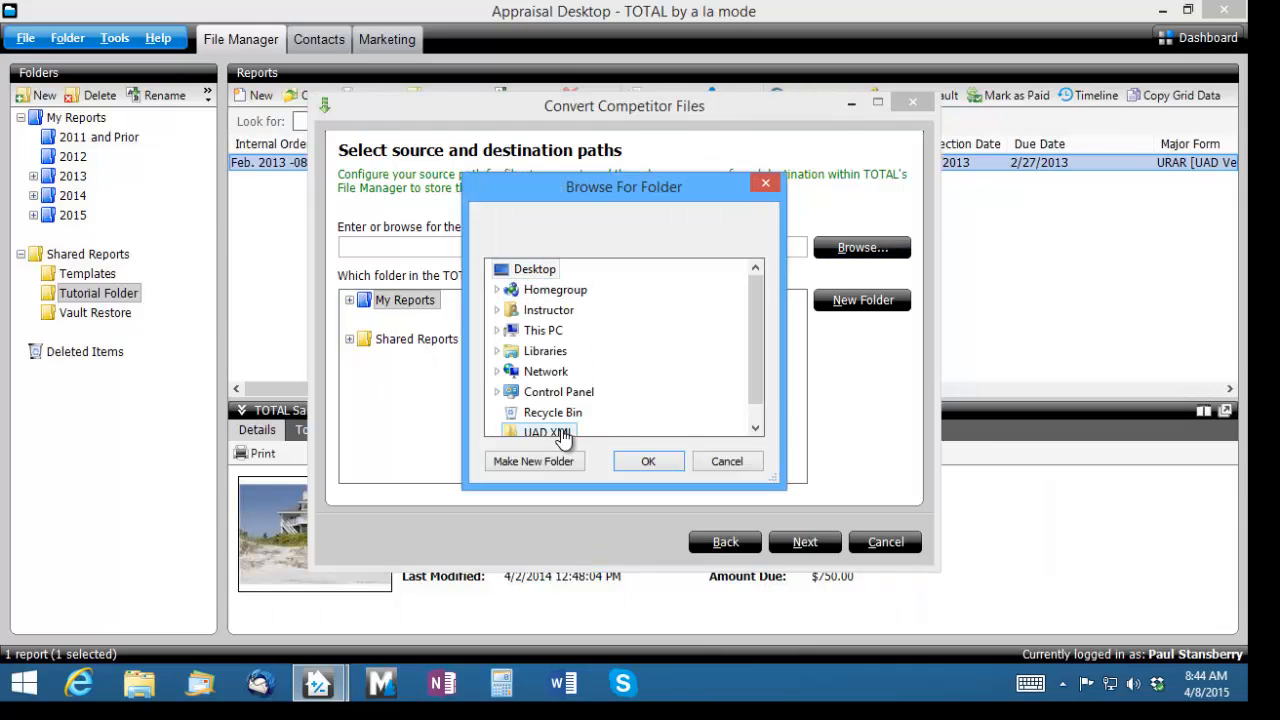
pyautogui.click(648, 461)
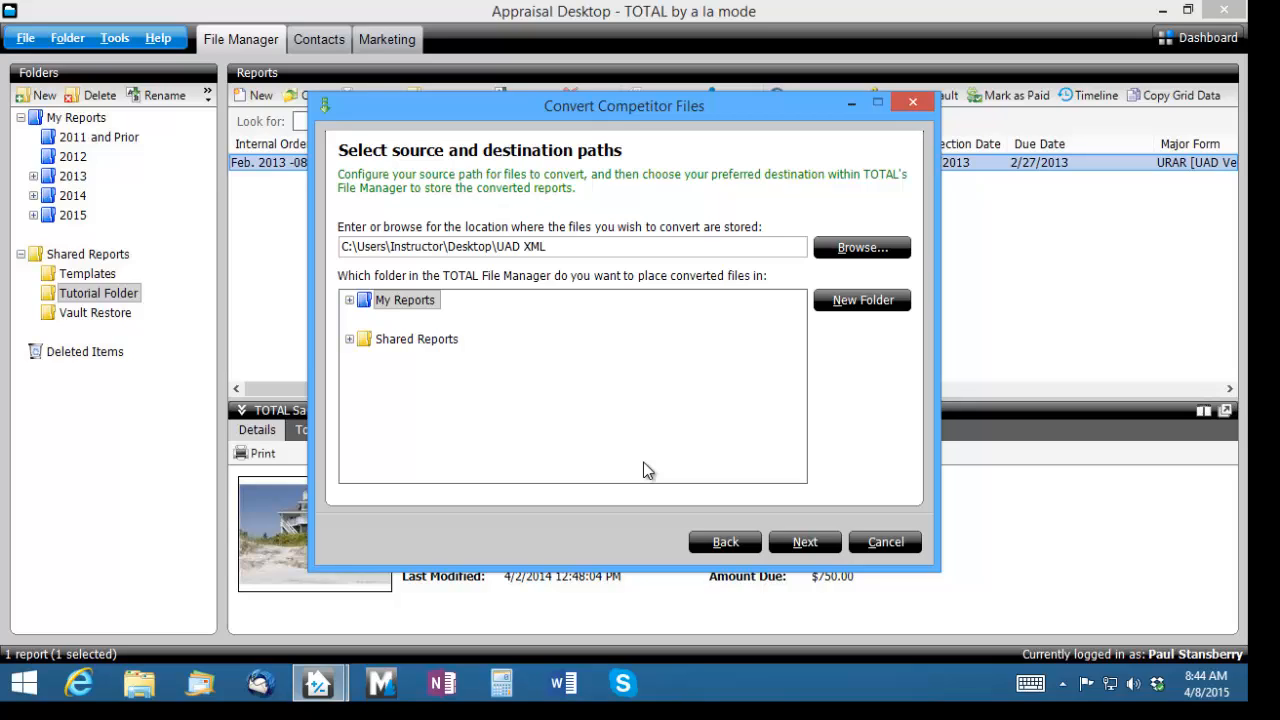
pyautogui.moveTo(390, 355)
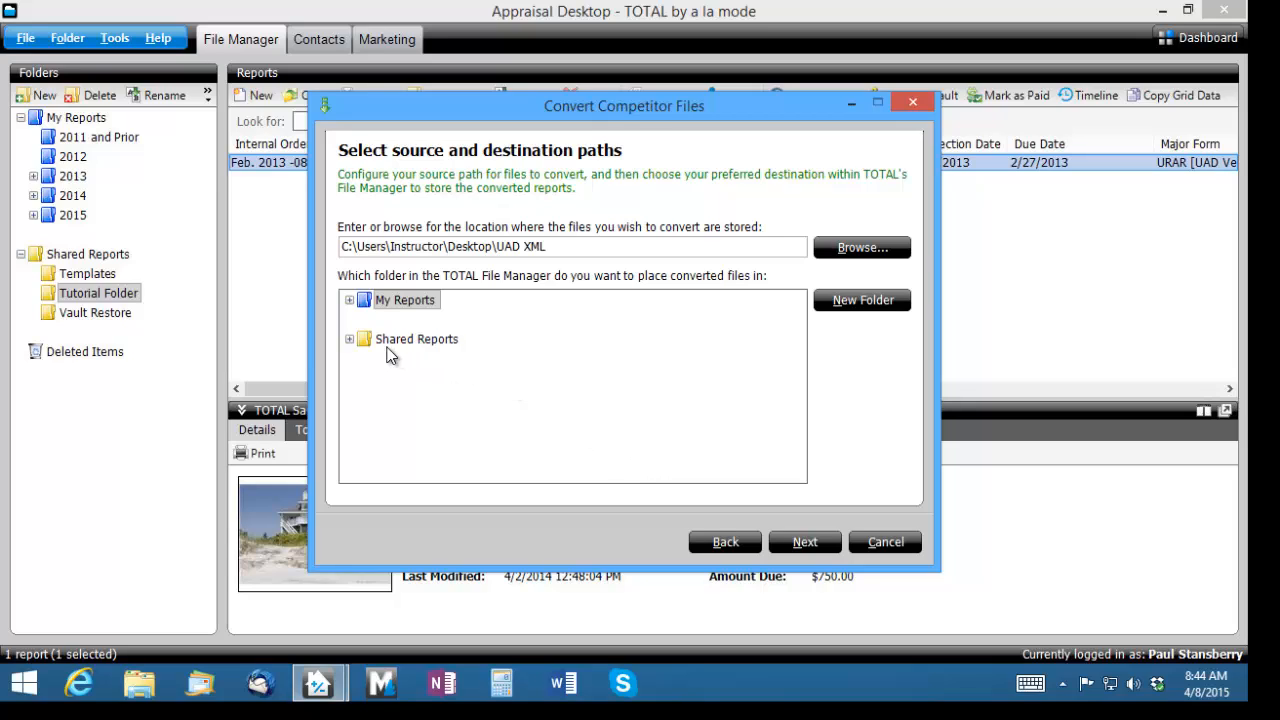
pyautogui.click(350, 338)
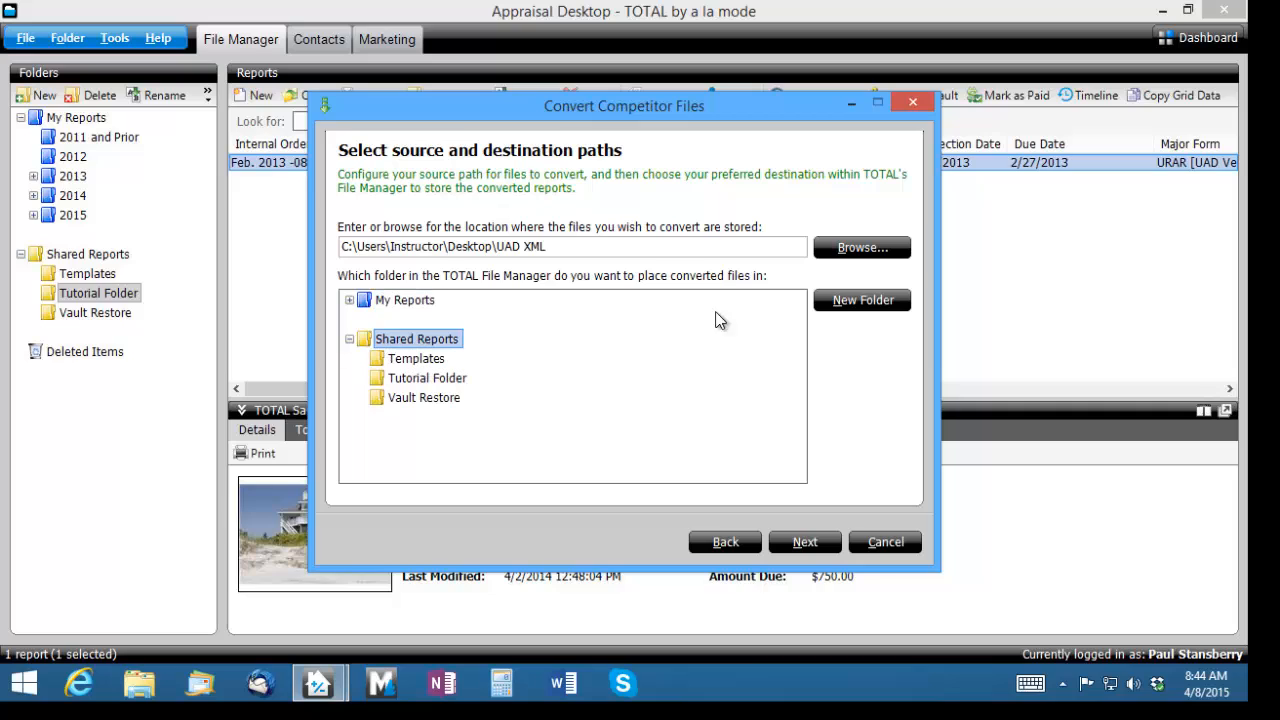
pyautogui.click(862, 300)
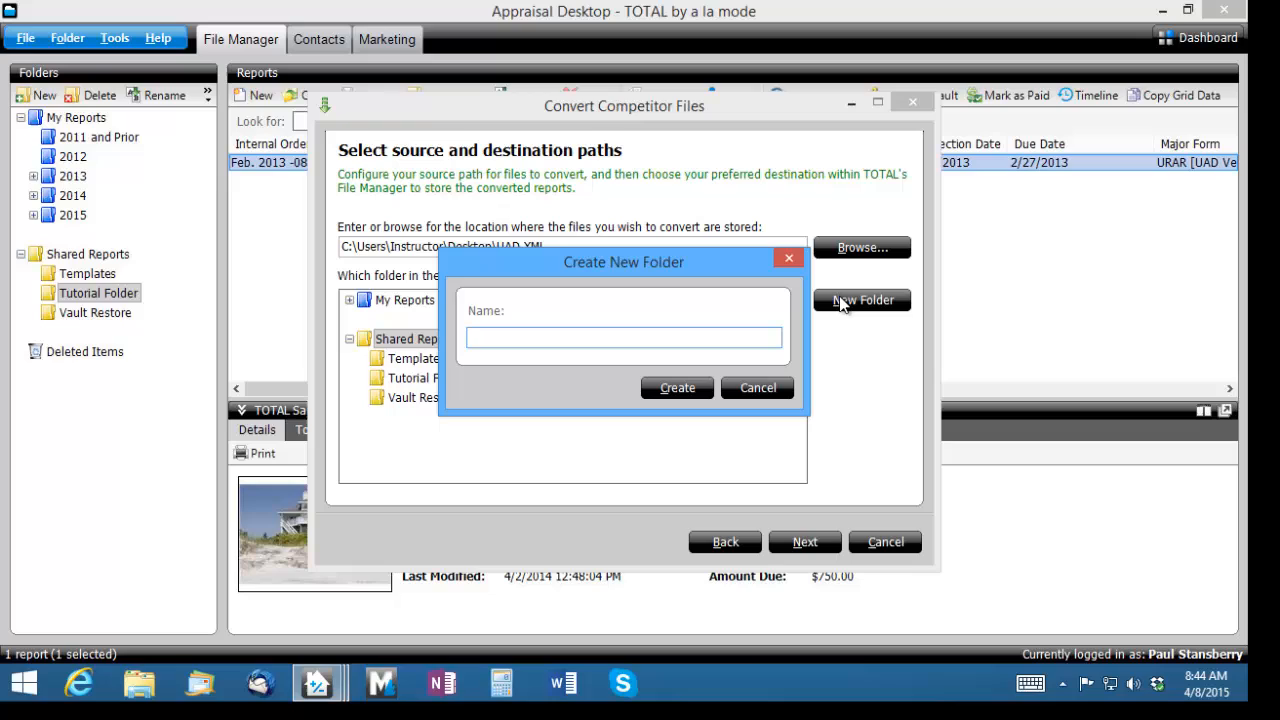
# Create the 'Converted reports' folder under Shared Reports and advance to report selection
pyautogui.click(623, 337)
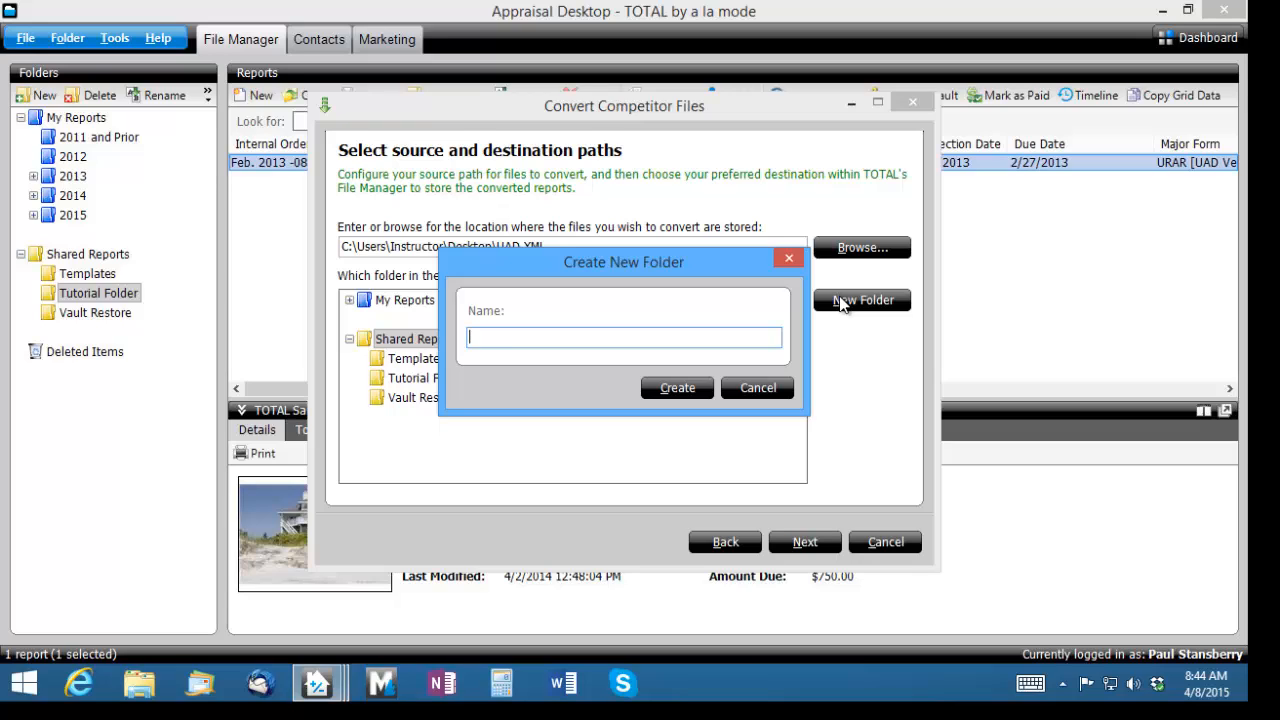
pyautogui.write('Converted r')
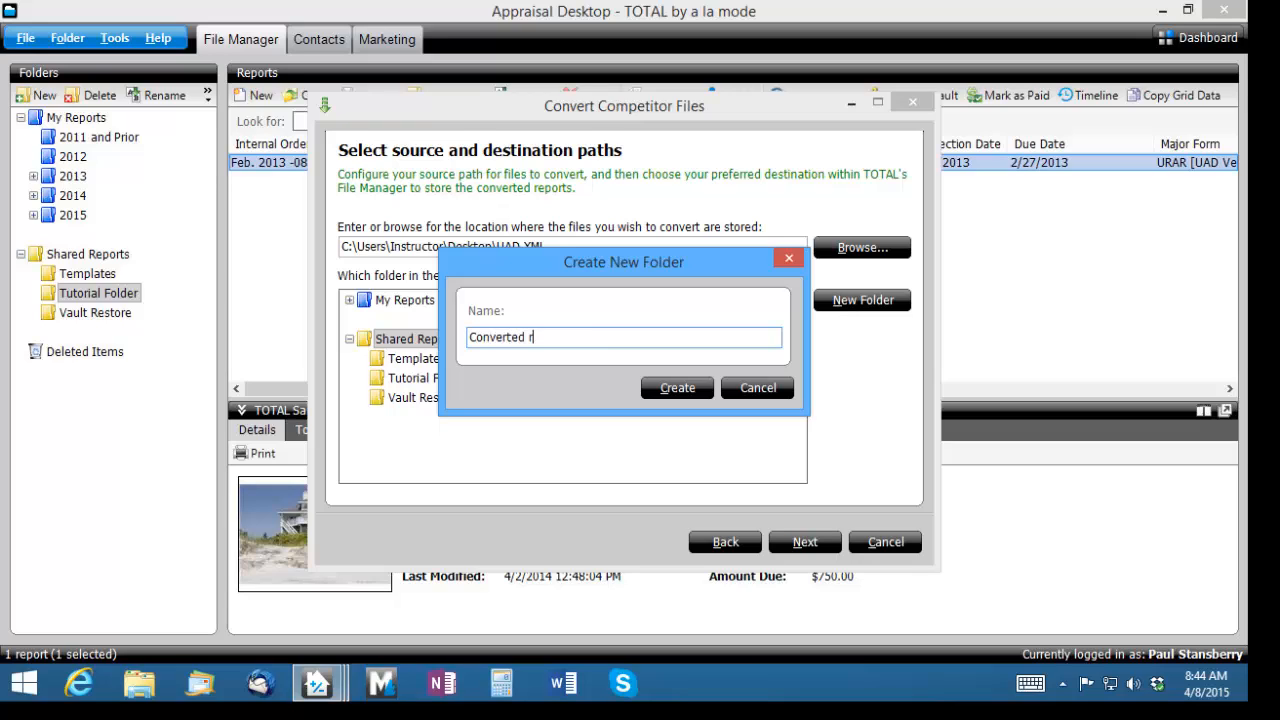
pyautogui.click(676, 387)
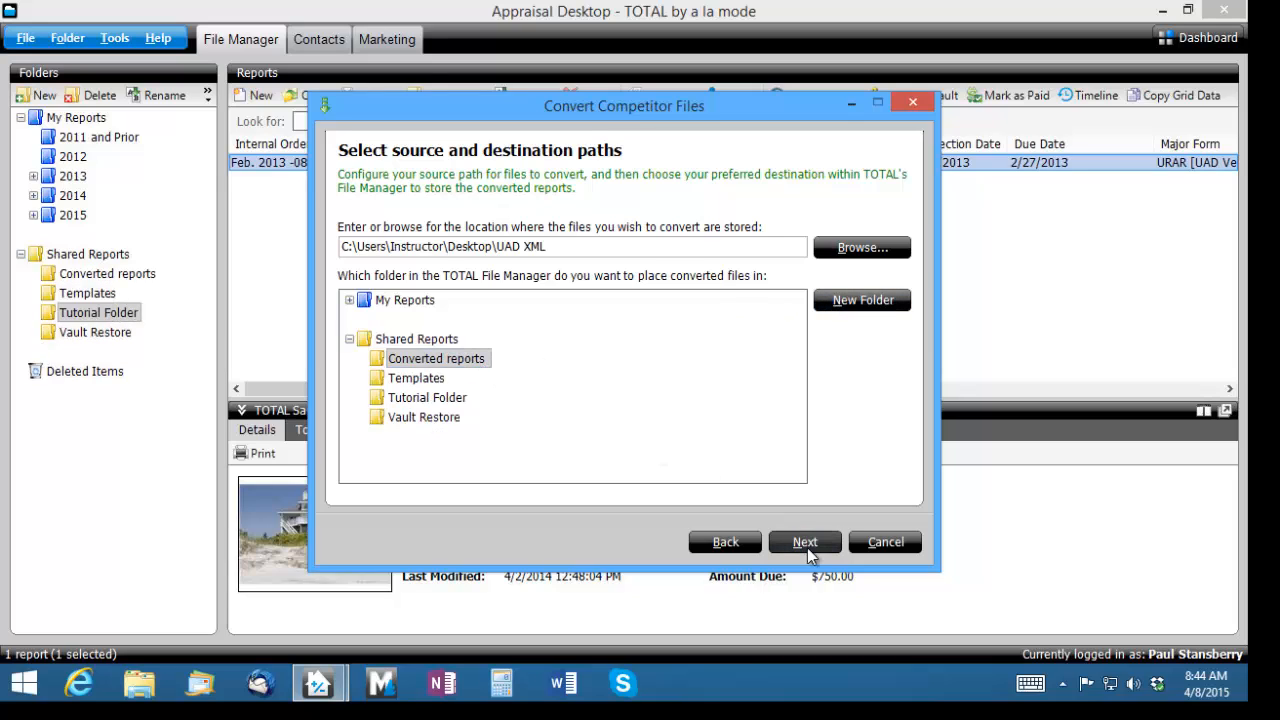
pyautogui.click(805, 541)
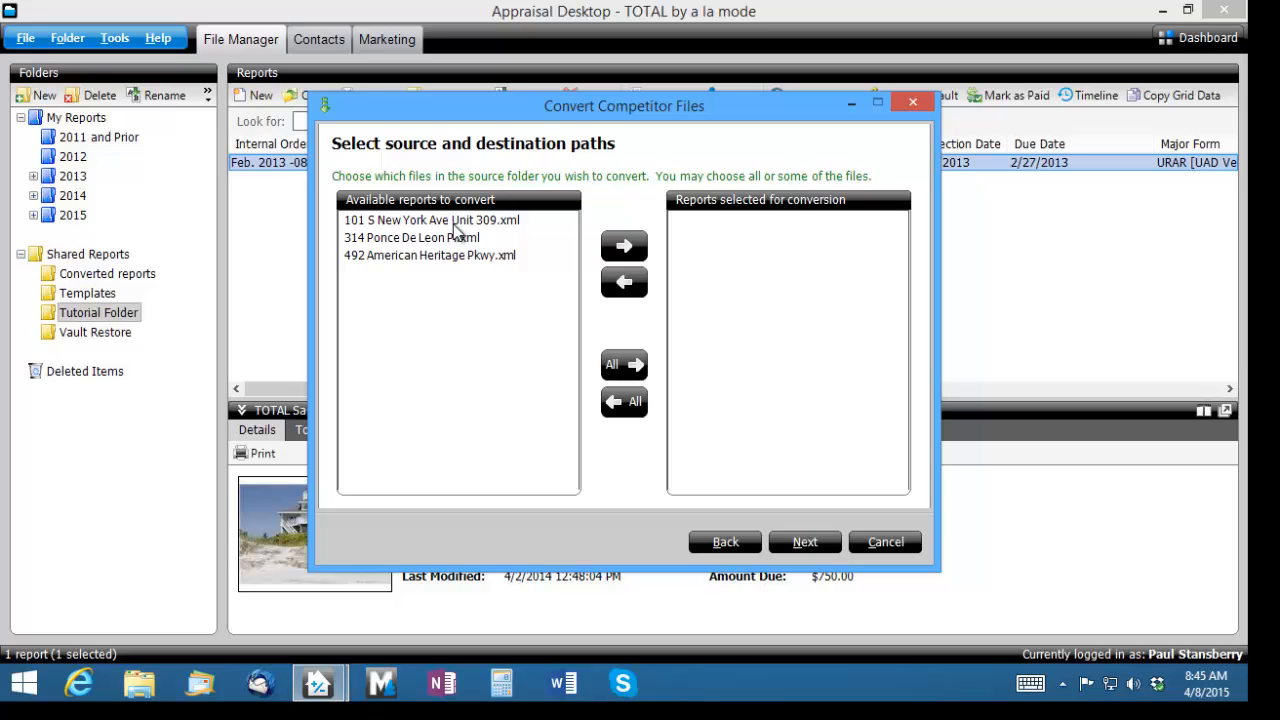
pyautogui.moveTo(623, 375)
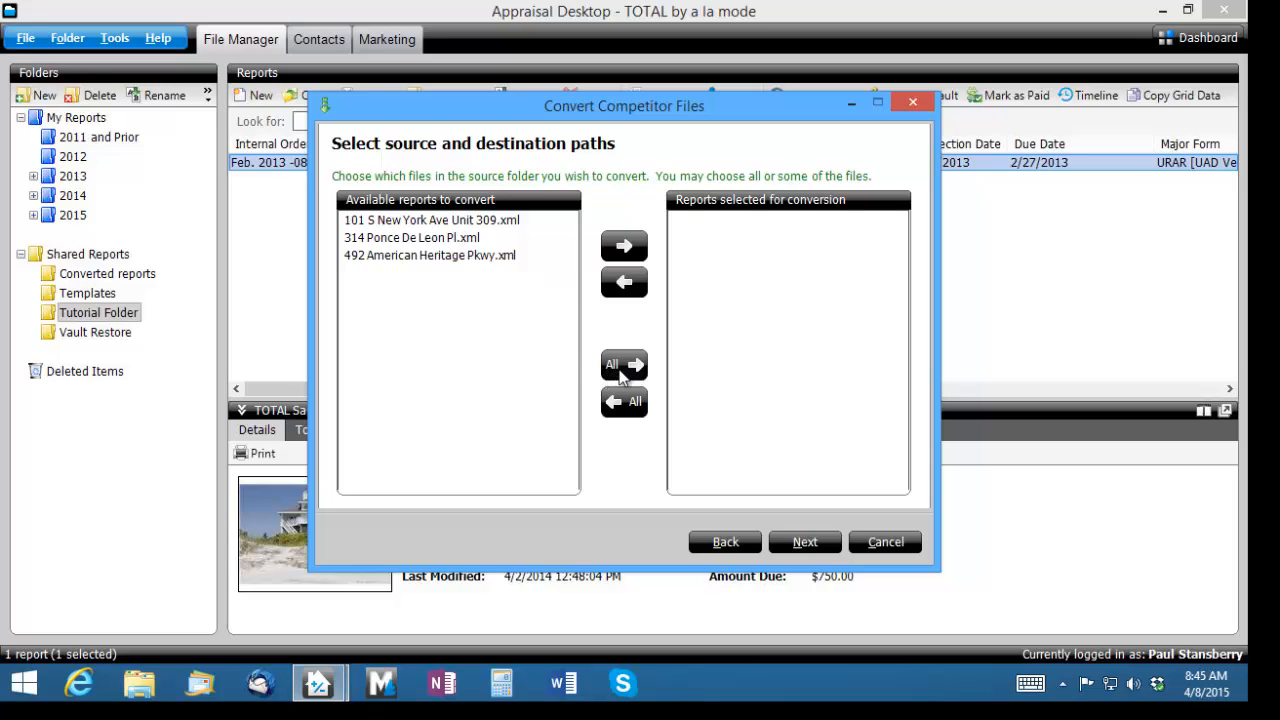
# Move all three XML reports to the selected list and run the conversion
pyautogui.click(623, 364)
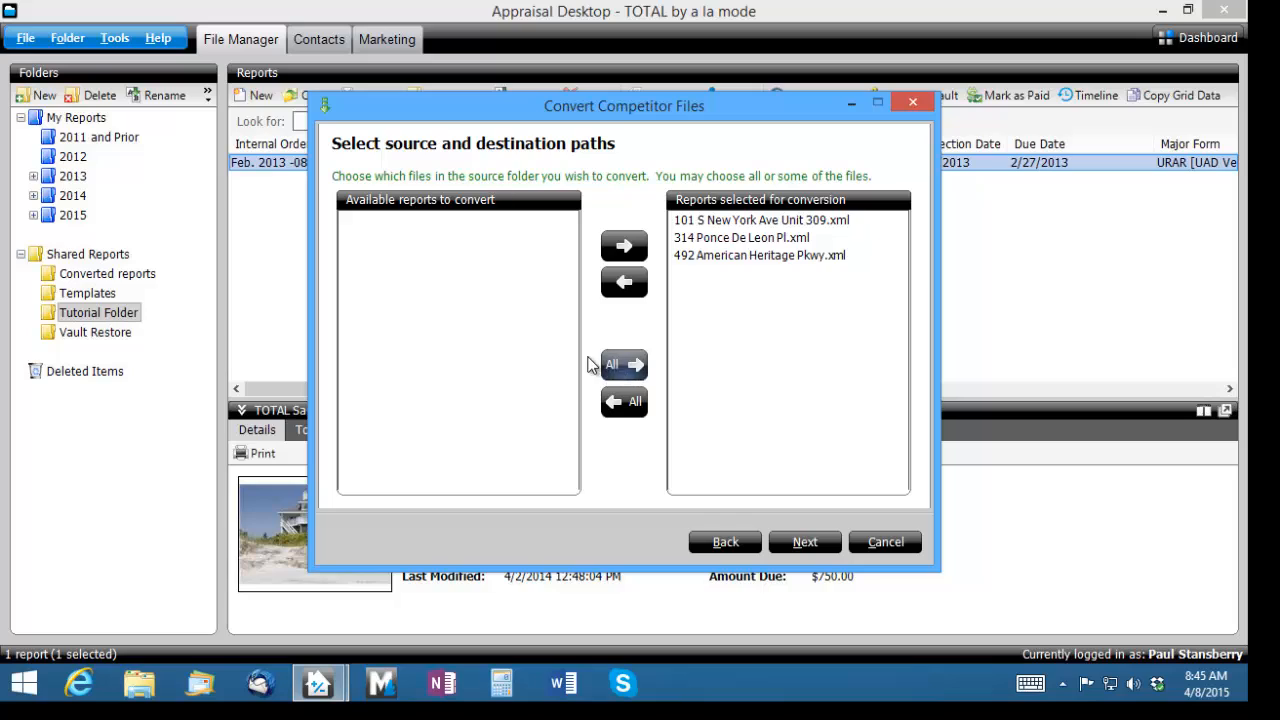
pyautogui.click(804, 541)
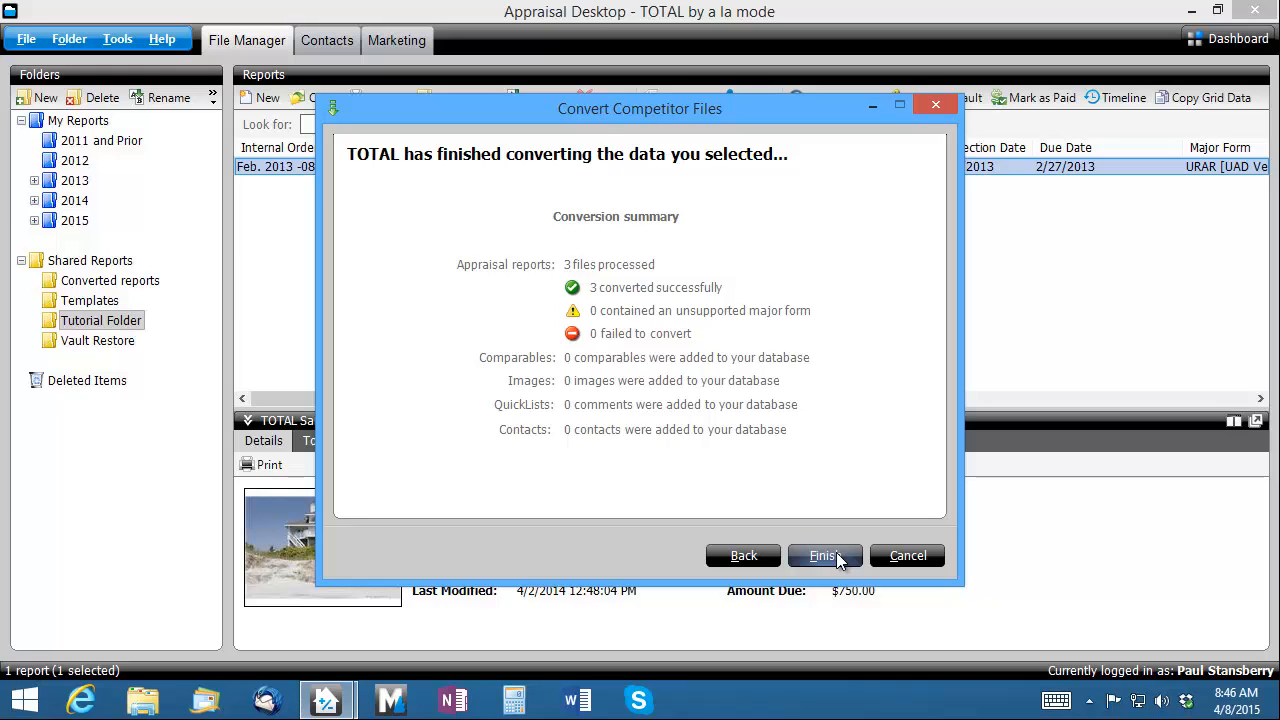
# Finish the wizard after the summary shows 3 files converted successfully
pyautogui.click(823, 555)
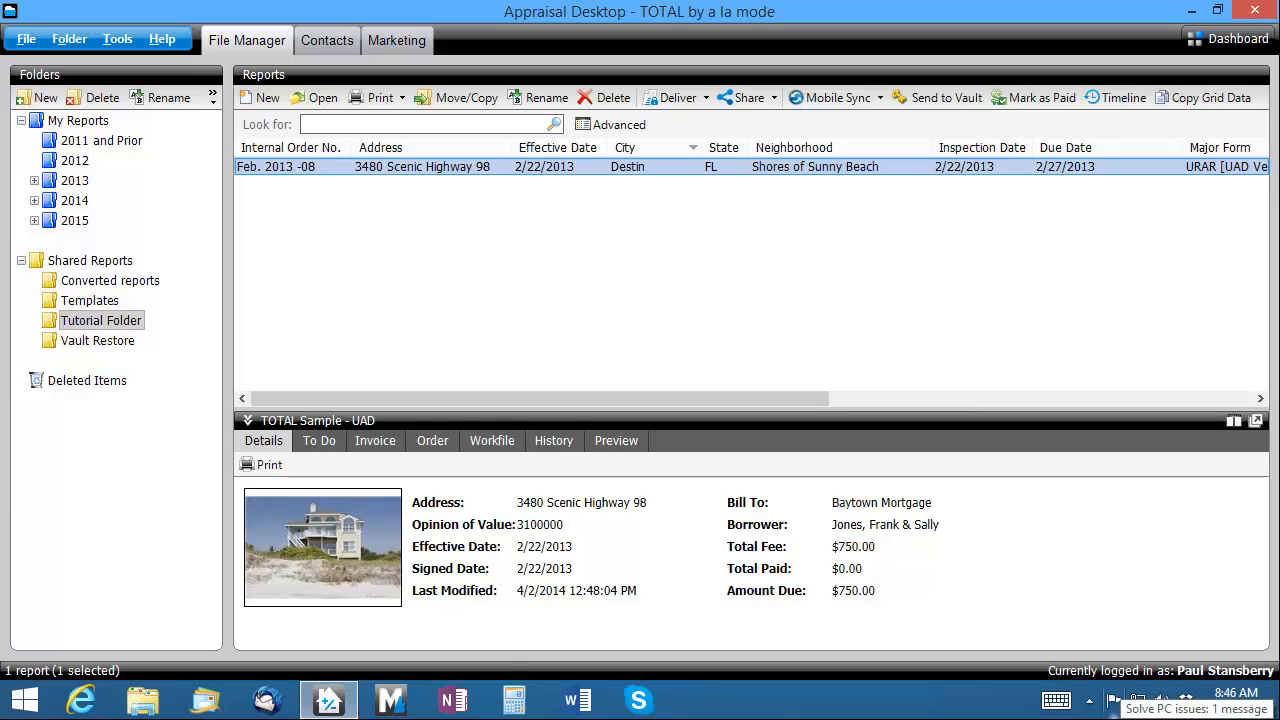
pyautogui.click(110, 280)
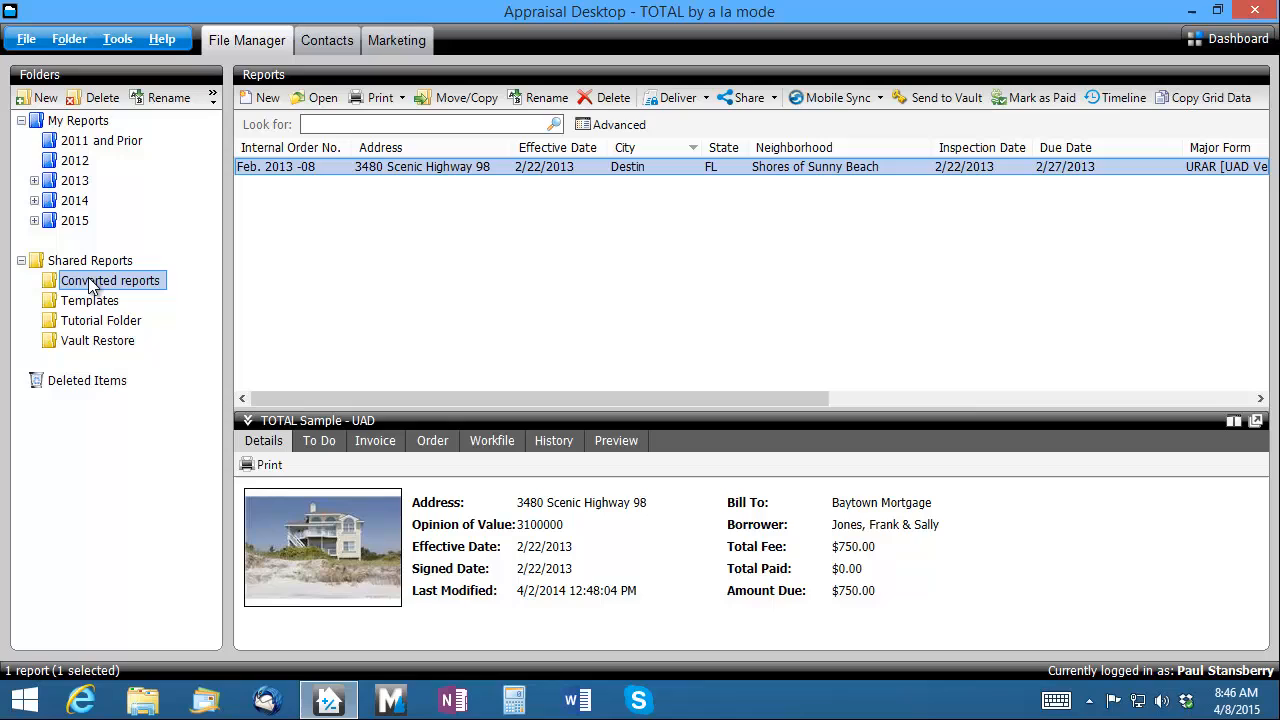
pyautogui.click(111, 280)
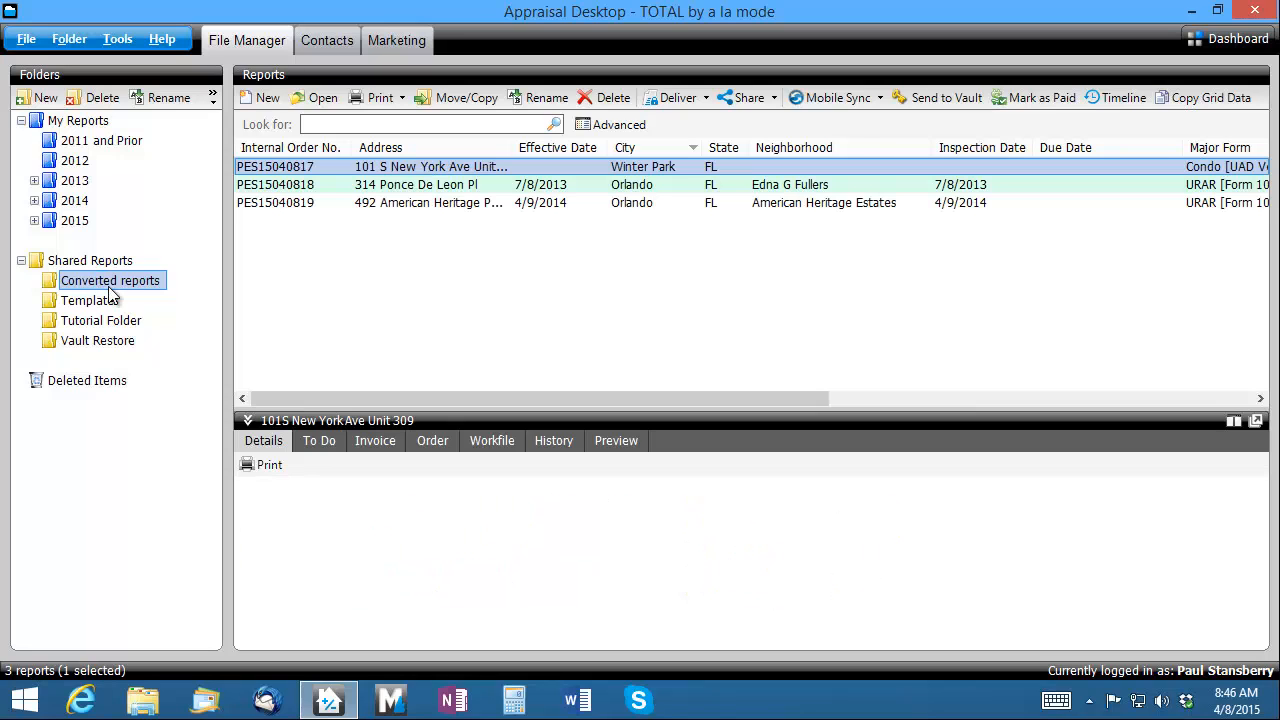
pyautogui.click(430, 202)
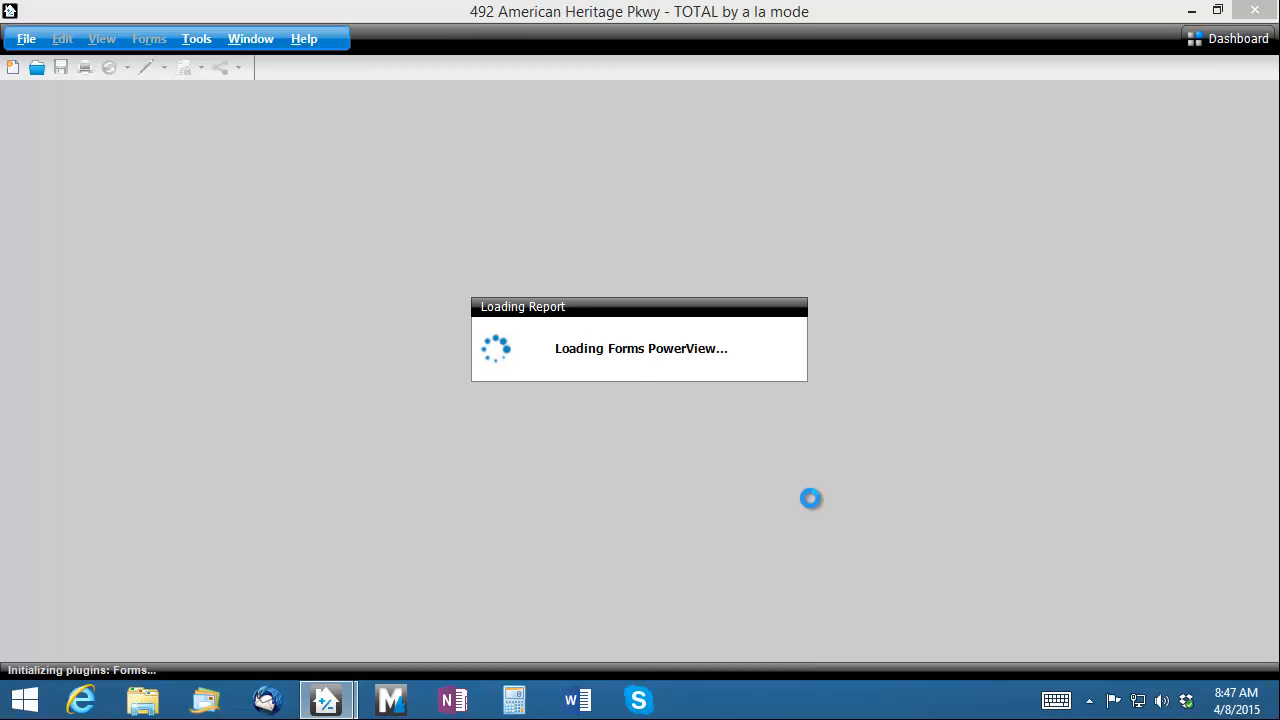
pyautogui.moveTo(815, 507)
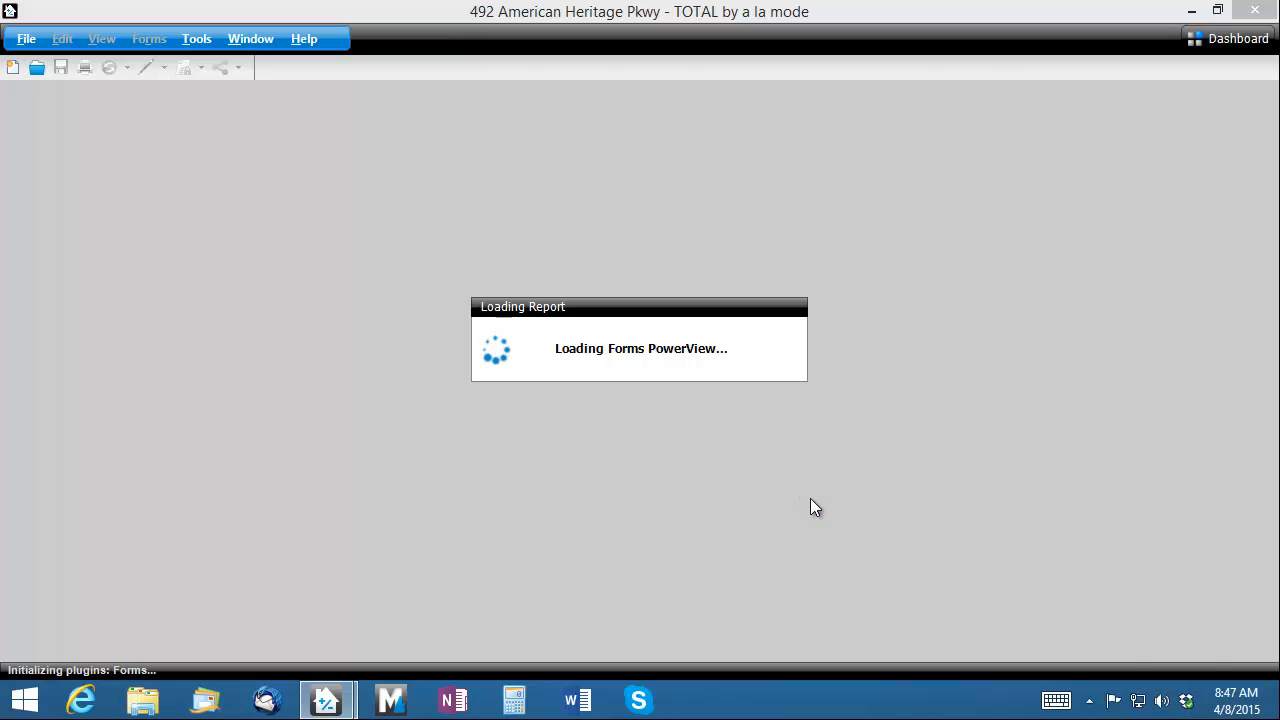